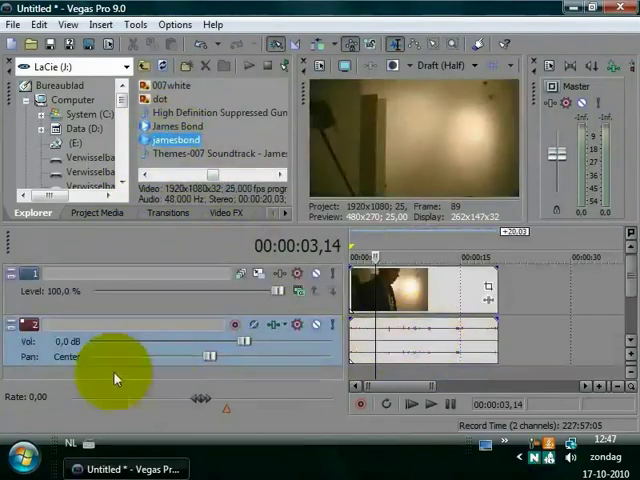
Step: Delete audio track 2 from its header menu, leaving only the video track
{"action": "right_click", "coordinate": [115, 378]}
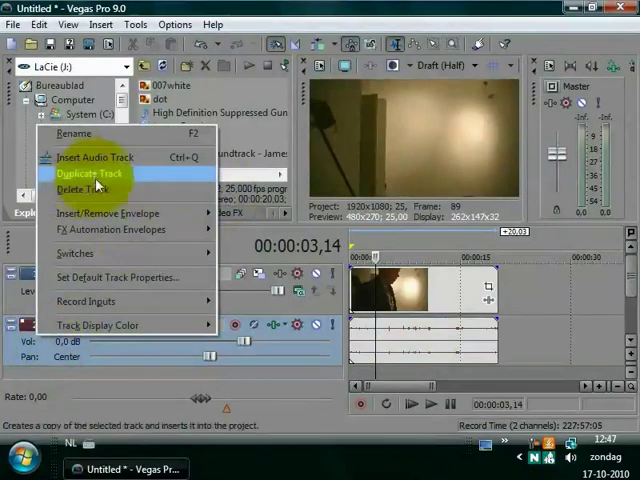
{"action": "left_click", "coordinate": [90, 173]}
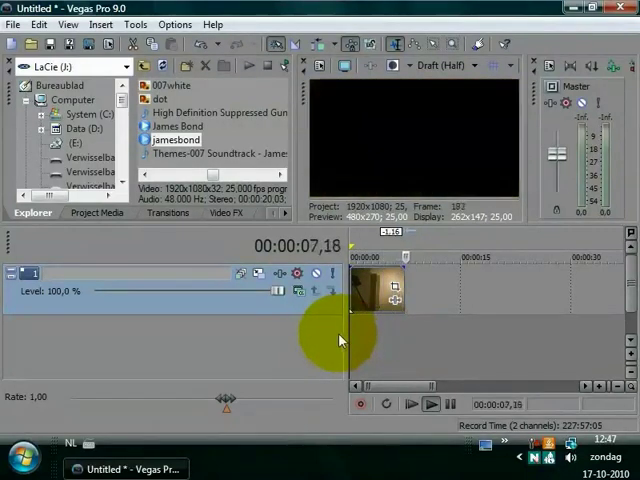
Step: Apply Black and White and Threshold effects to the jamesbond clip and lower the Threshold
{"action": "left_click", "coordinate": [224, 213]}
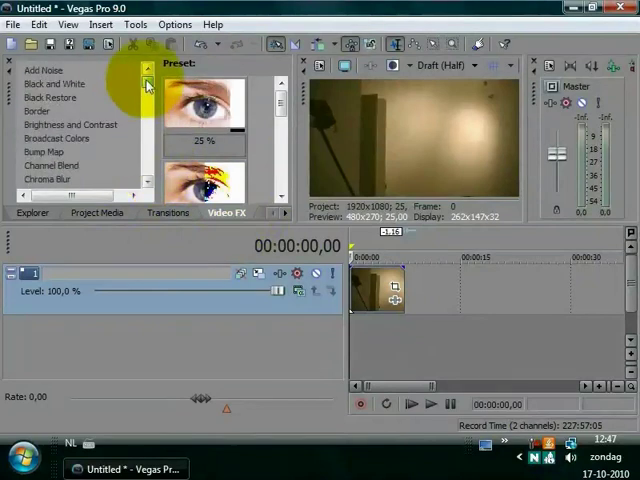
{"action": "left_click", "coordinate": [54, 83]}
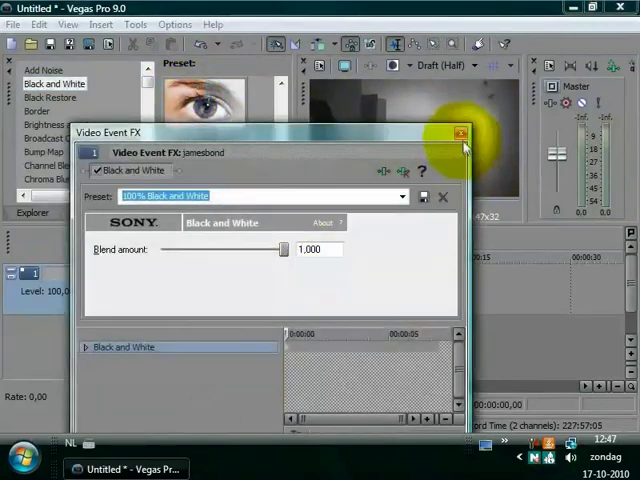
{"action": "left_click", "coordinate": [460, 132]}
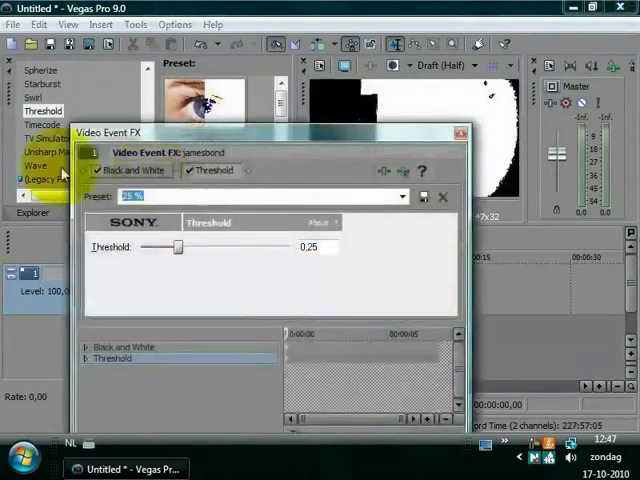
{"action": "left_click_drag", "start_coordinate": [178, 247], "coordinate": [172, 247]}
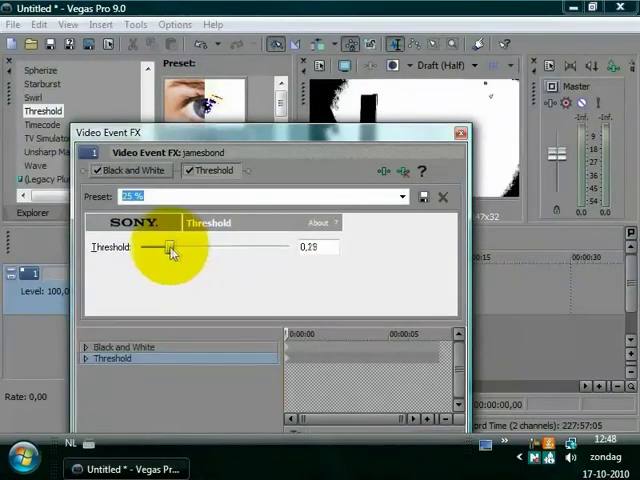
{"action": "left_click_drag", "start_coordinate": [172, 248], "coordinate": [160, 248]}
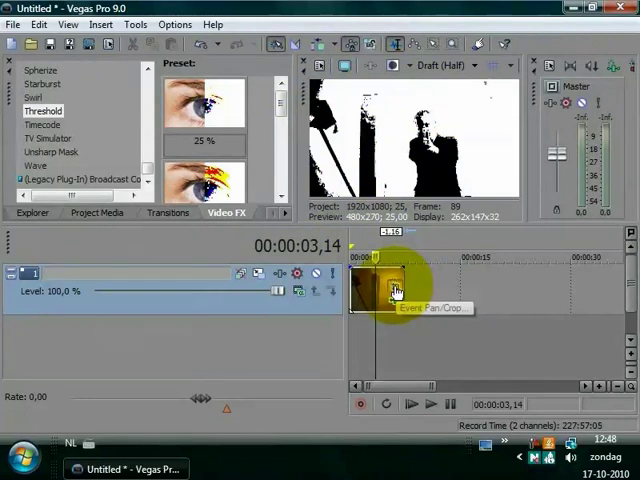
Step: Drag the clip's frame in Event Pan/Crop so the left side turns black
{"action": "left_click", "coordinate": [394, 292]}
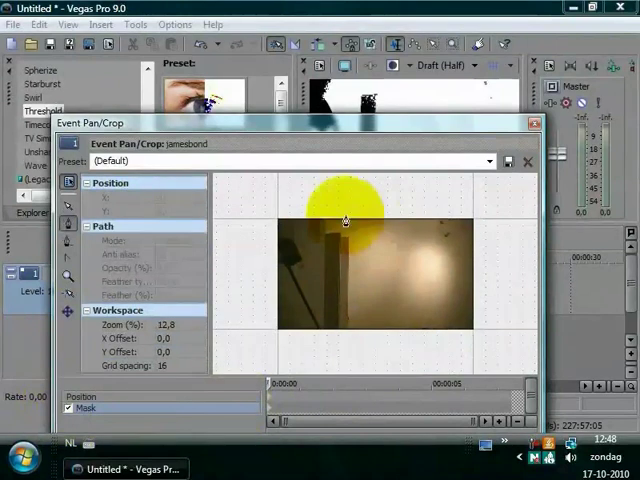
{"action": "left_click_drag", "start_coordinate": [350, 210], "coordinate": [346, 347]}
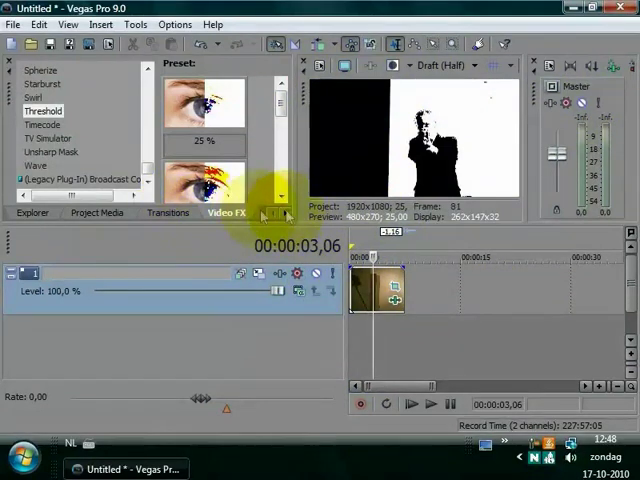
Step: Add the 007 logo image on a new top track set to Multiply (Mask)
{"action": "left_click", "coordinate": [284, 213]}
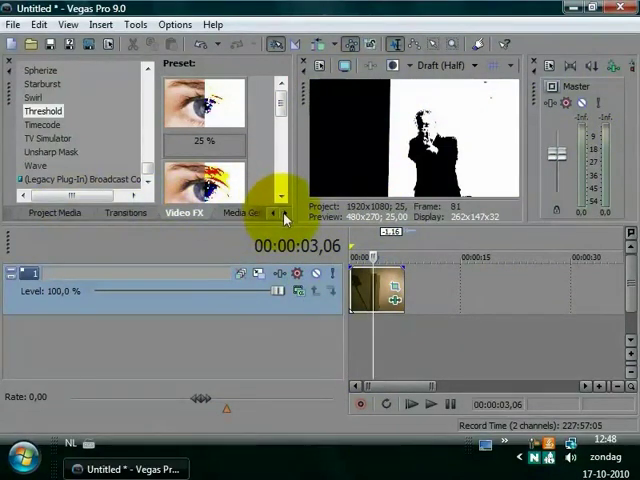
{"action": "left_click", "coordinate": [198, 212]}
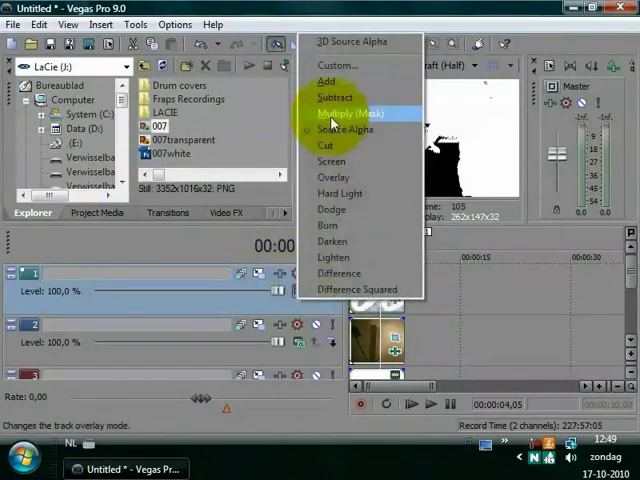
{"action": "left_click", "coordinate": [349, 112]}
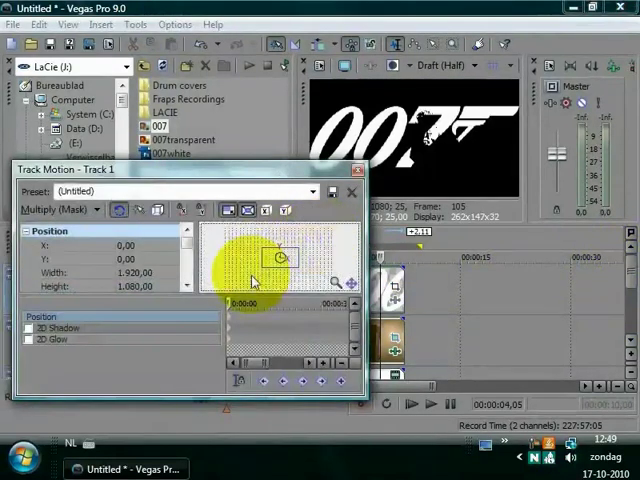
Step: In Track Motion, enlarge the 007 logo and position it horizontally and vertically over the figure
{"action": "left_click_drag", "start_coordinate": [280, 255], "coordinate": [245, 280]}
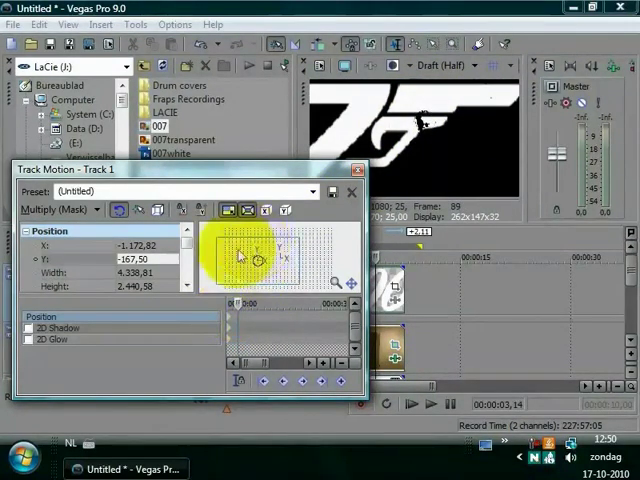
{"action": "left_click_drag", "start_coordinate": [240, 258], "coordinate": [255, 265]}
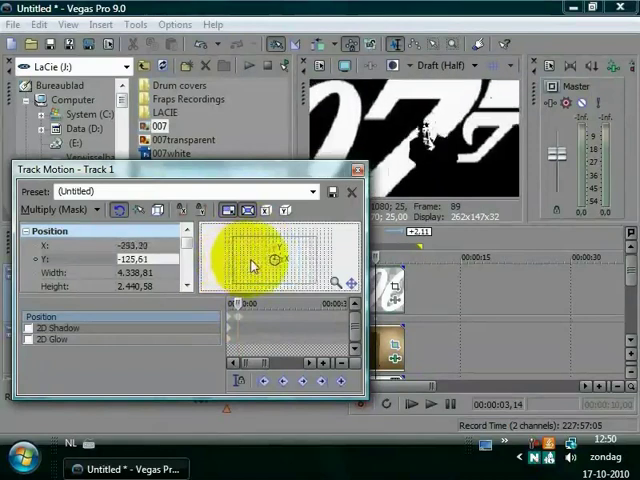
{"action": "left_click_drag", "start_coordinate": [250, 265], "coordinate": [290, 263]}
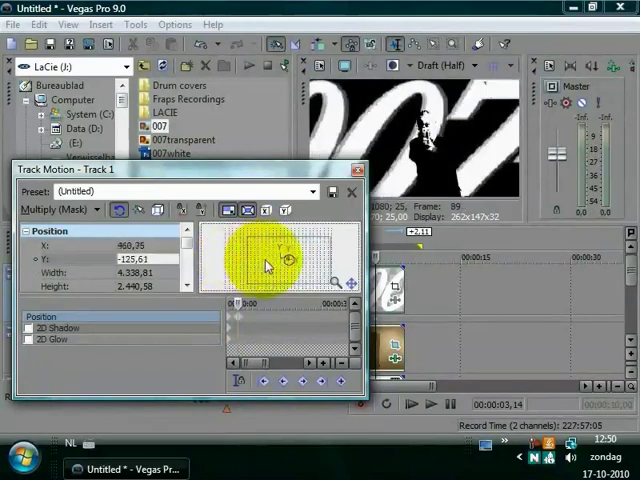
{"action": "left_click_drag", "start_coordinate": [290, 262], "coordinate": [265, 262]}
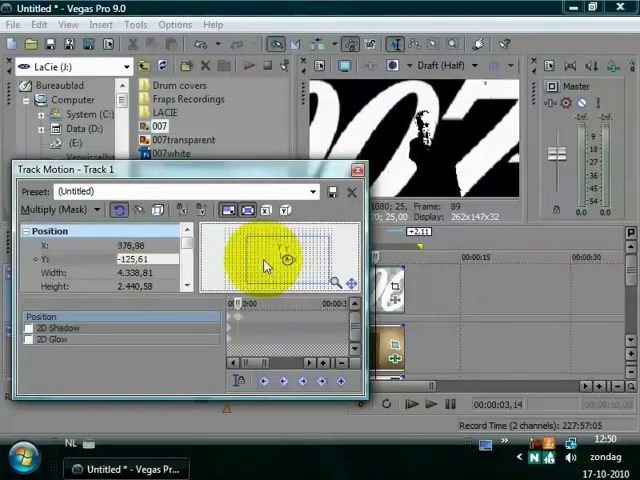
{"action": "left_click_drag", "start_coordinate": [265, 265], "coordinate": [290, 258]}
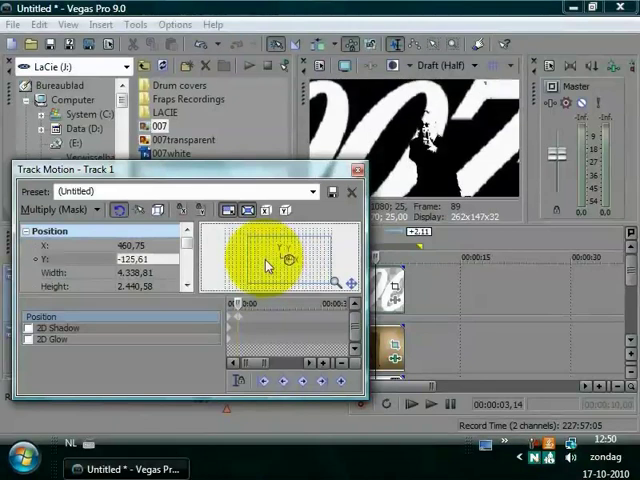
{"action": "left_click_drag", "start_coordinate": [265, 260], "coordinate": [285, 260]}
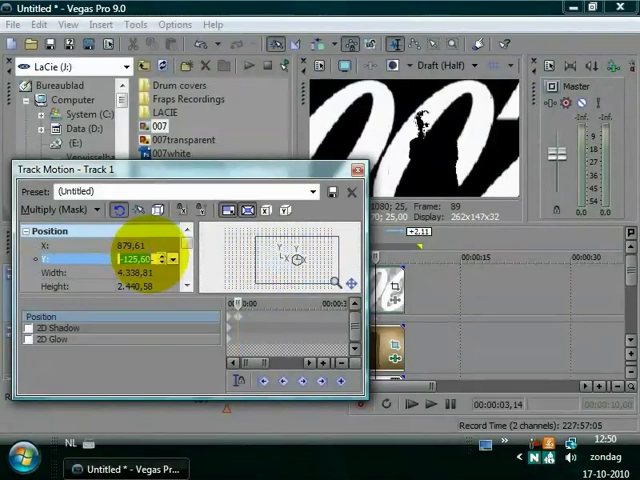
{"action": "left_click_drag", "start_coordinate": [295, 258], "coordinate": [283, 278]}
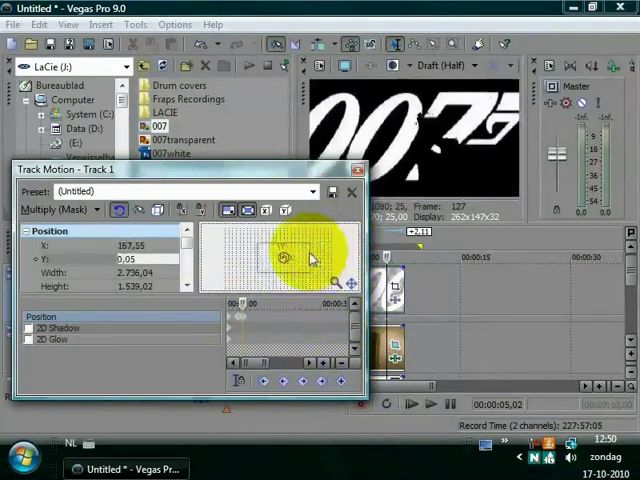
Step: Reposition and enlarge the mask framing, then move to a later keyframe
{"action": "left_click_drag", "start_coordinate": [300, 258], "coordinate": [282, 260]}
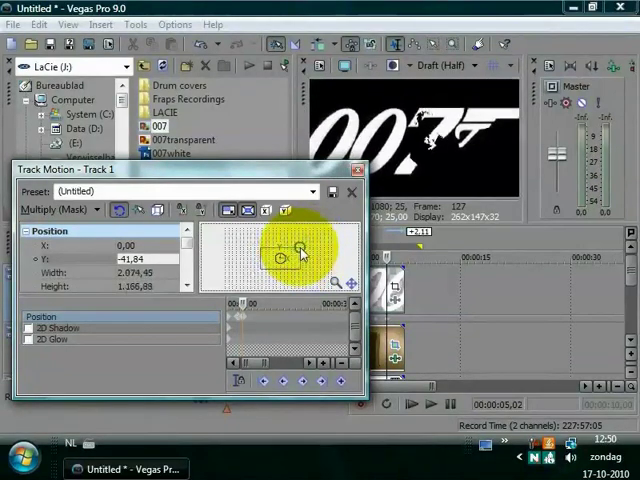
{"action": "left_click_drag", "start_coordinate": [300, 253], "coordinate": [280, 260]}
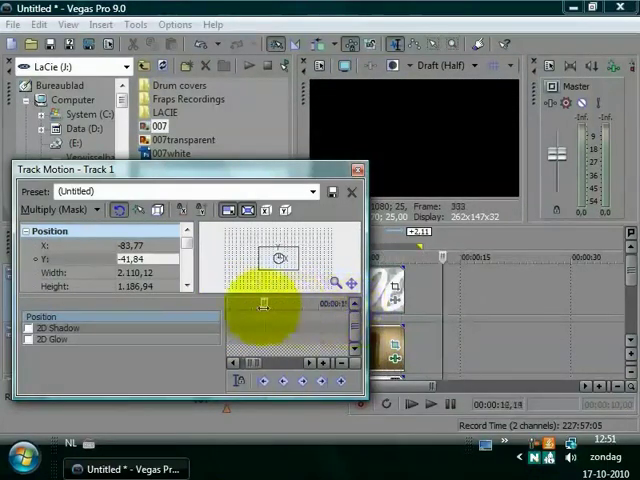
{"action": "left_click", "coordinate": [354, 192]}
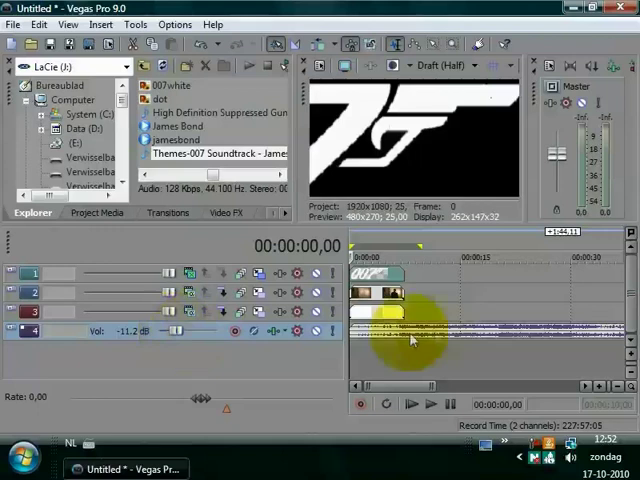
Step: Play back the intro with the 007 soundtrack, then stop playback
{"action": "left_click", "coordinate": [430, 404]}
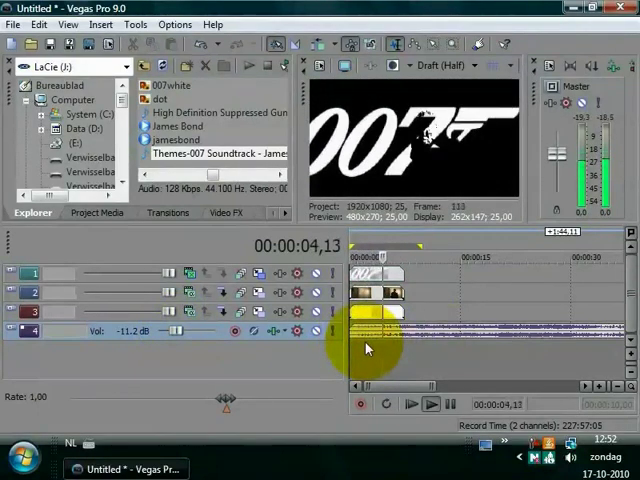
{"action": "left_click", "coordinate": [431, 403]}
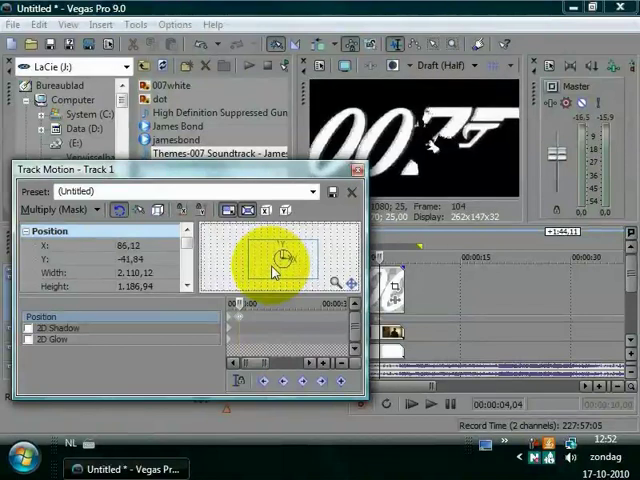
Step: Shift the logo mask right and enlarge its framing at the four-second keyframe
{"action": "left_click_drag", "start_coordinate": [275, 270], "coordinate": [330, 290]}
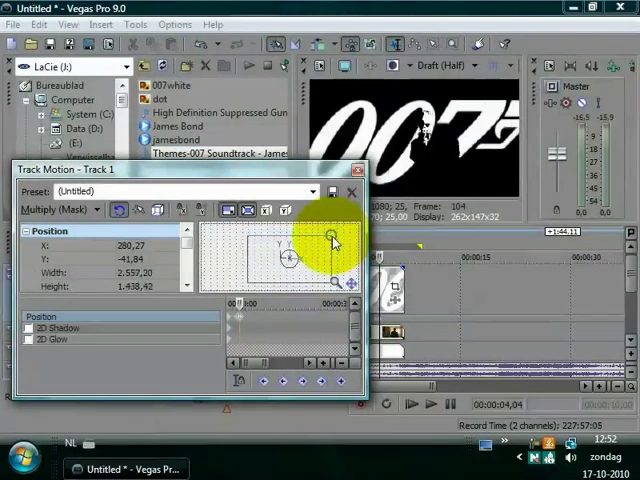
{"action": "left_click_drag", "start_coordinate": [330, 235], "coordinate": [325, 245]}
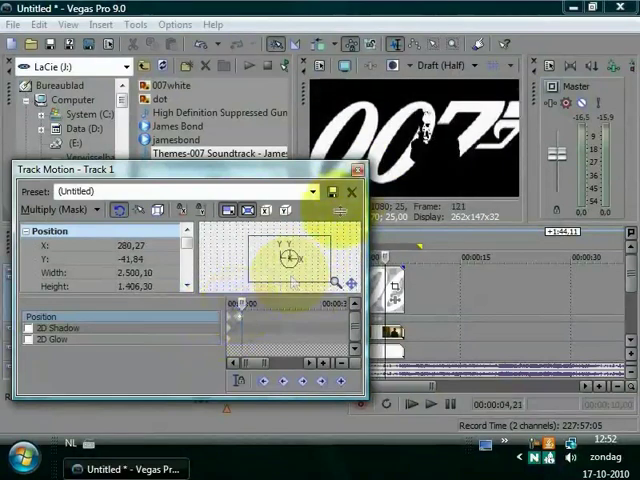
{"action": "left_click", "coordinate": [353, 191]}
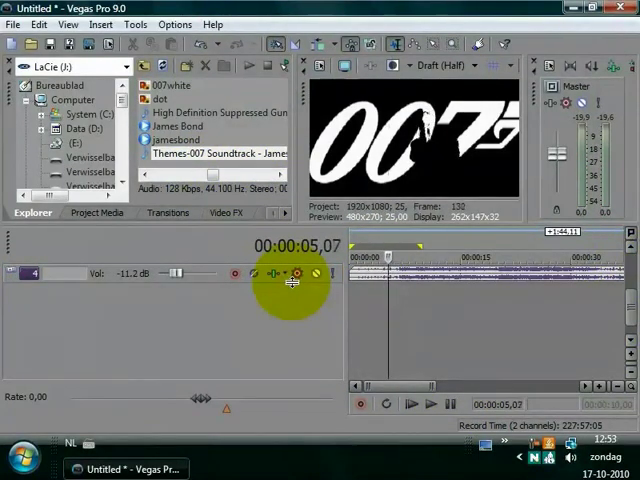
{"action": "mouse_move", "coordinate": [272, 273]}
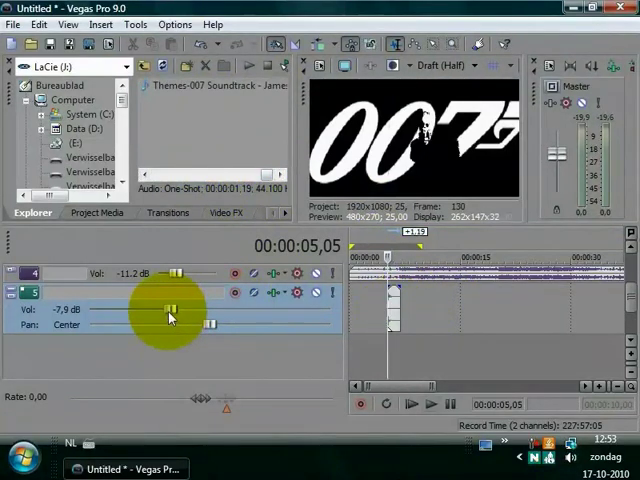
Step: Turn down the volume slider of the gunshot audio track
{"action": "left_click_drag", "start_coordinate": [168, 311], "coordinate": [158, 311]}
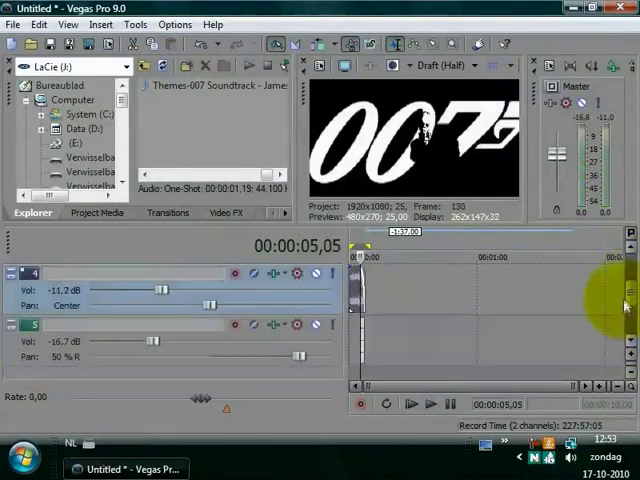
Step: Switch between the Video FX, Project Media and Explorer tabs to locate media
{"action": "left_click", "coordinate": [230, 213]}
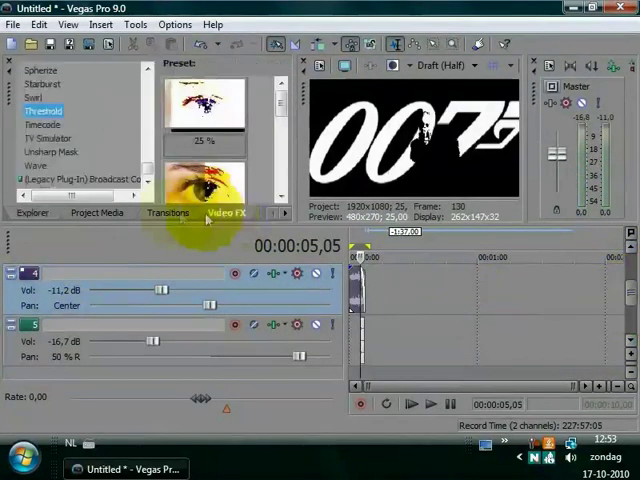
{"action": "left_click", "coordinate": [97, 212]}
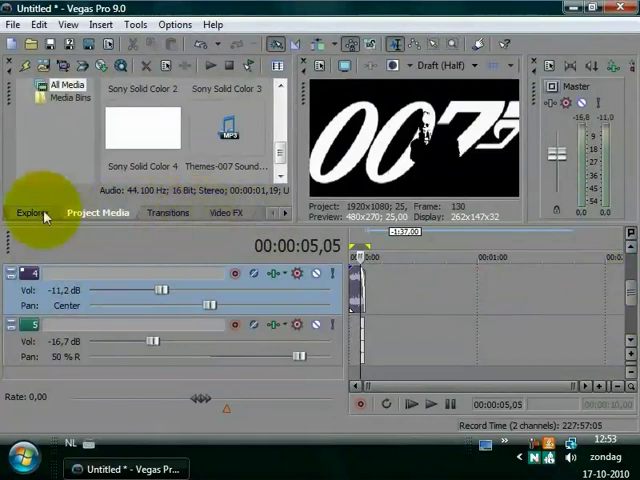
{"action": "left_click", "coordinate": [198, 212]}
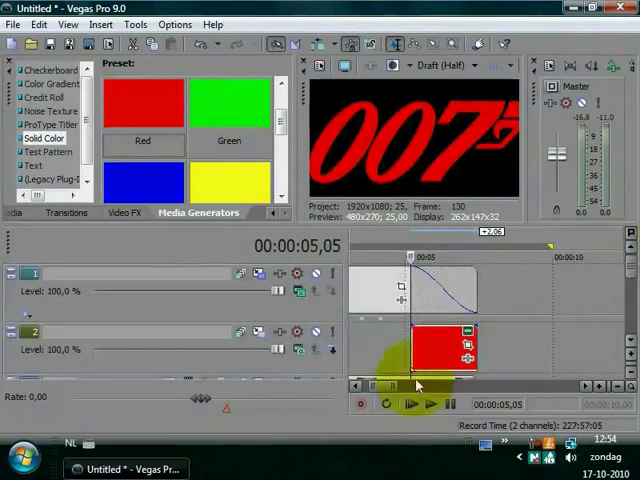
{"action": "mouse_move", "coordinate": [465, 335]}
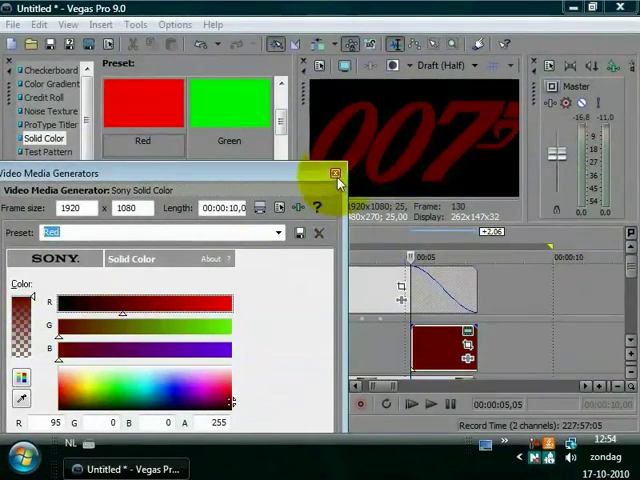
Step: Close the Solid Color settings after darkening the red to R 95
{"action": "left_click", "coordinate": [334, 173]}
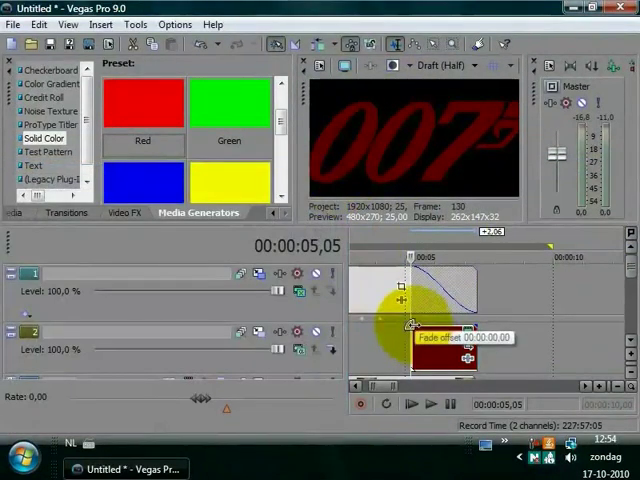